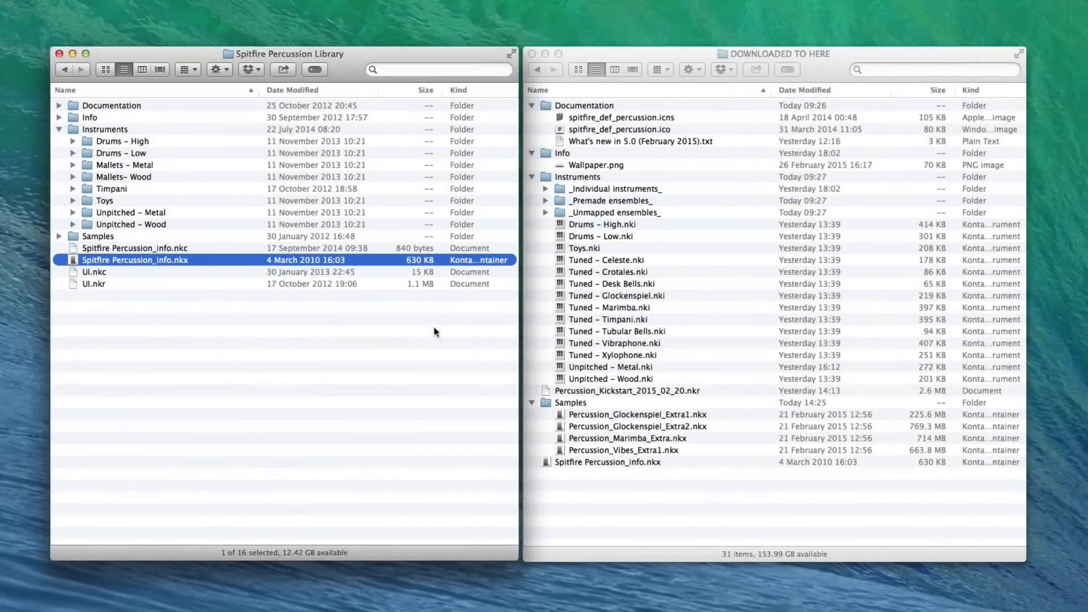
mouse_move(644, 58)
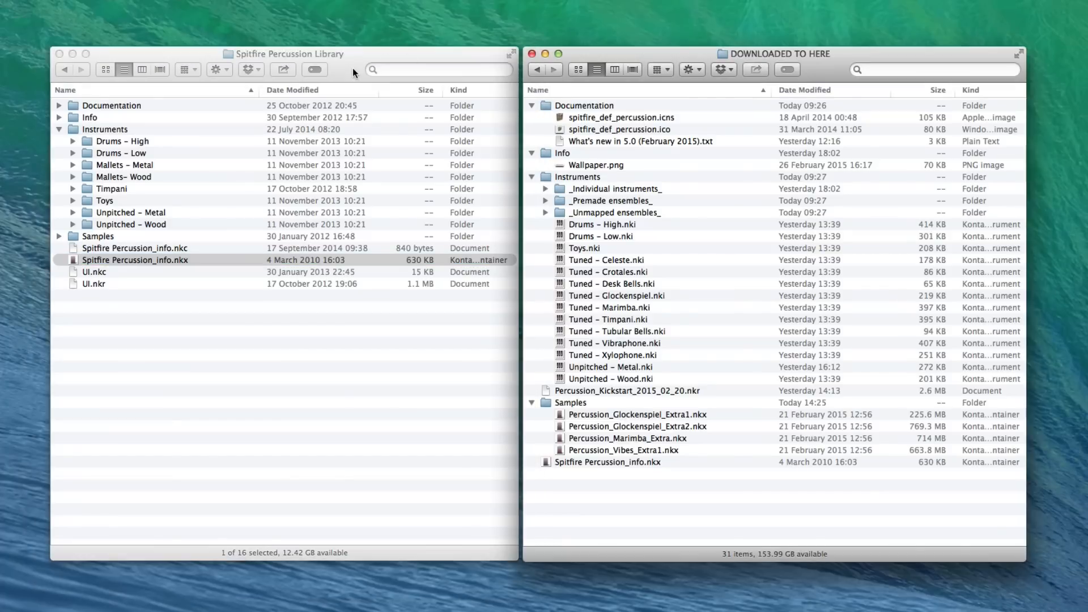
Bring the library and download windows forward, then rename Instruments to LEGACY.
left_click(135, 260)
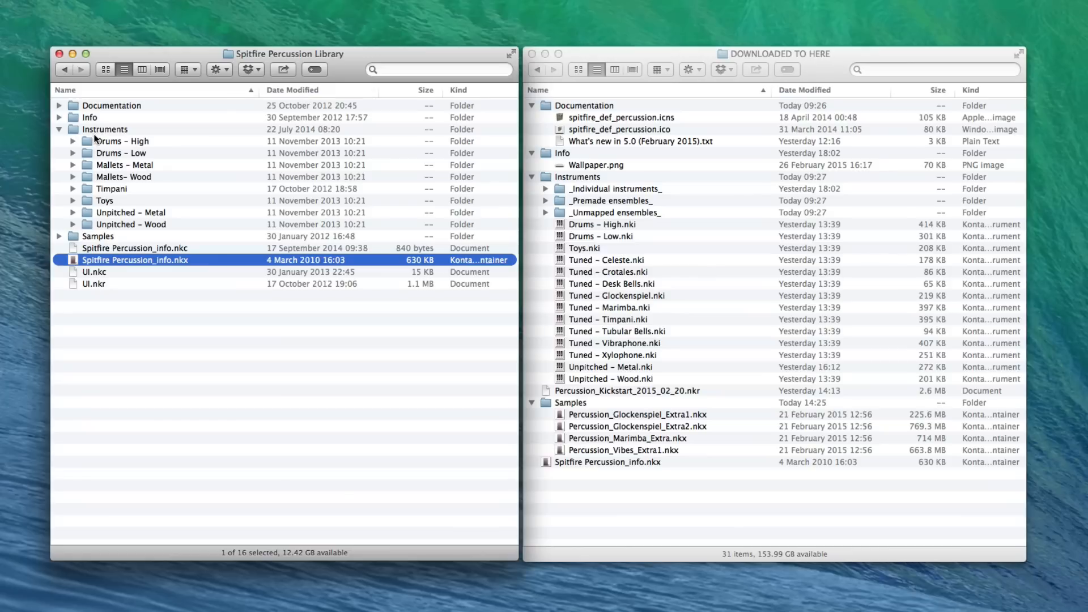
mouse_move(120, 132)
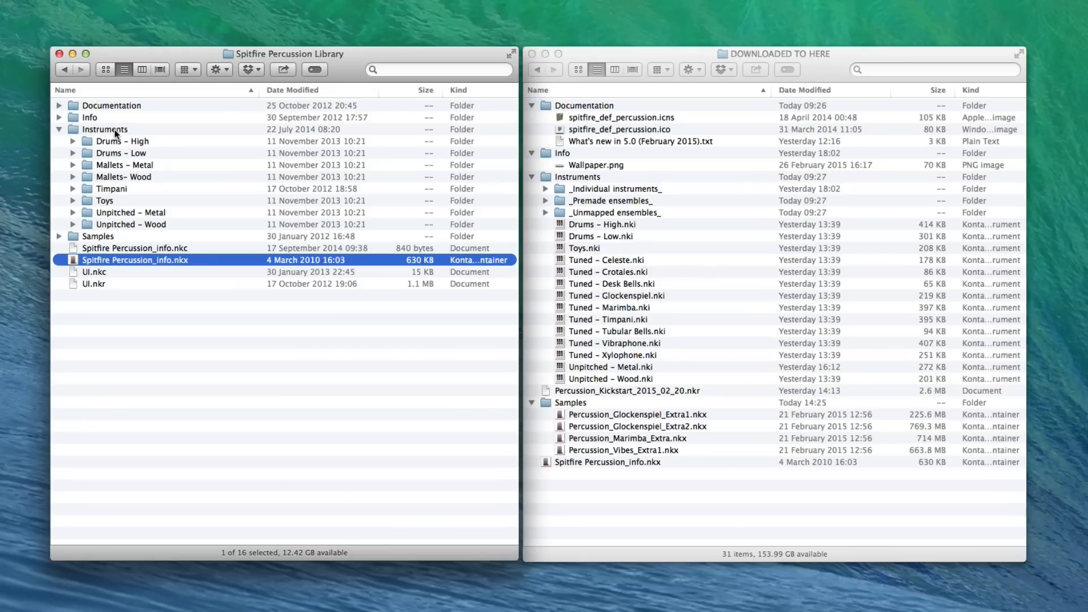
mouse_move(200, 62)
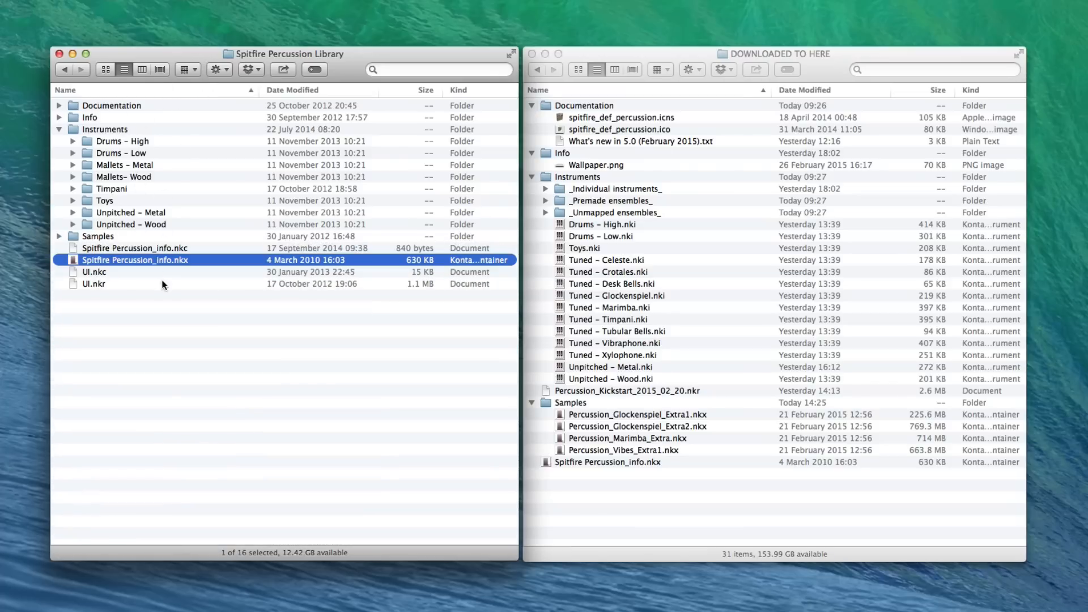
mouse_move(112, 133)
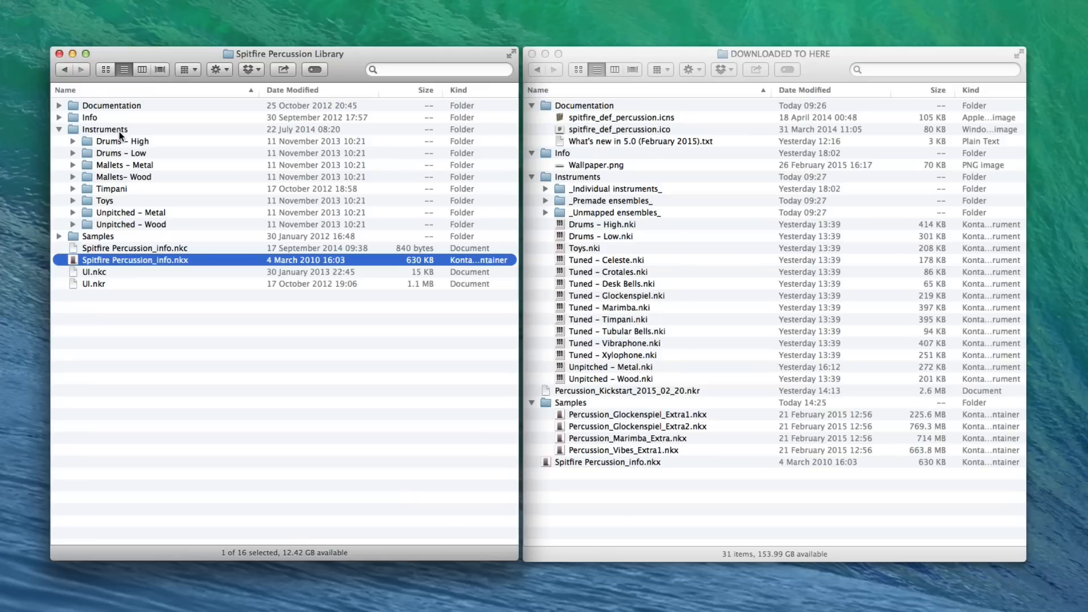
mouse_move(588, 55)
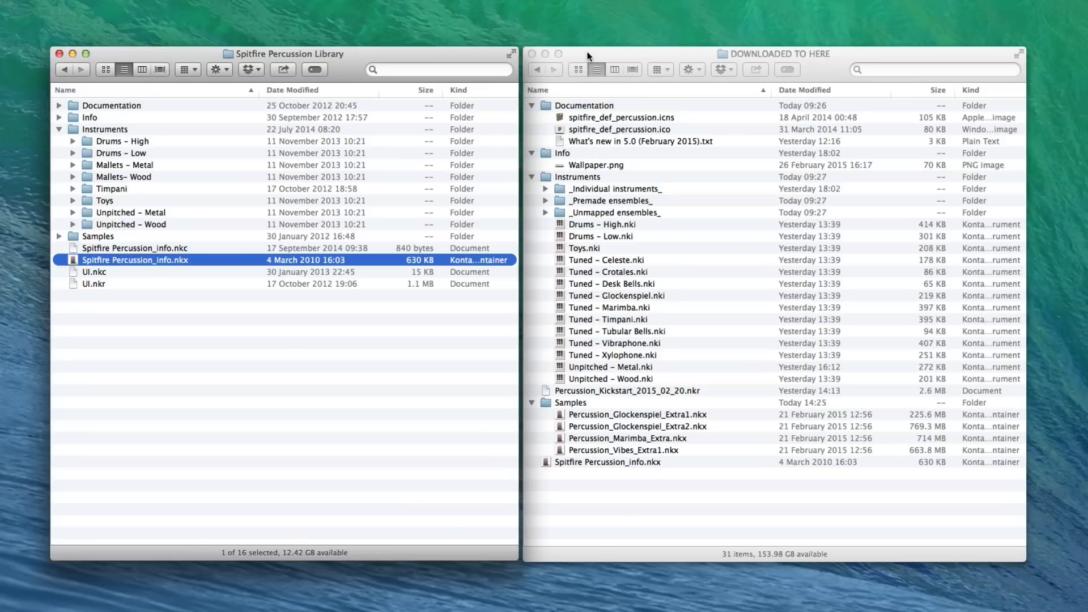
left_click(687, 55)
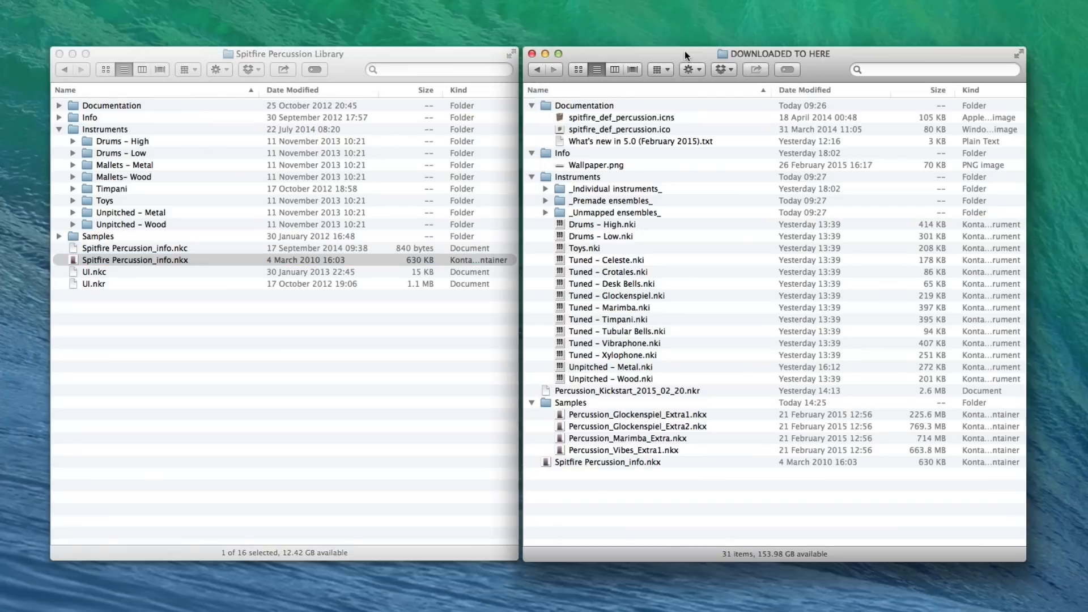
mouse_move(916, 167)
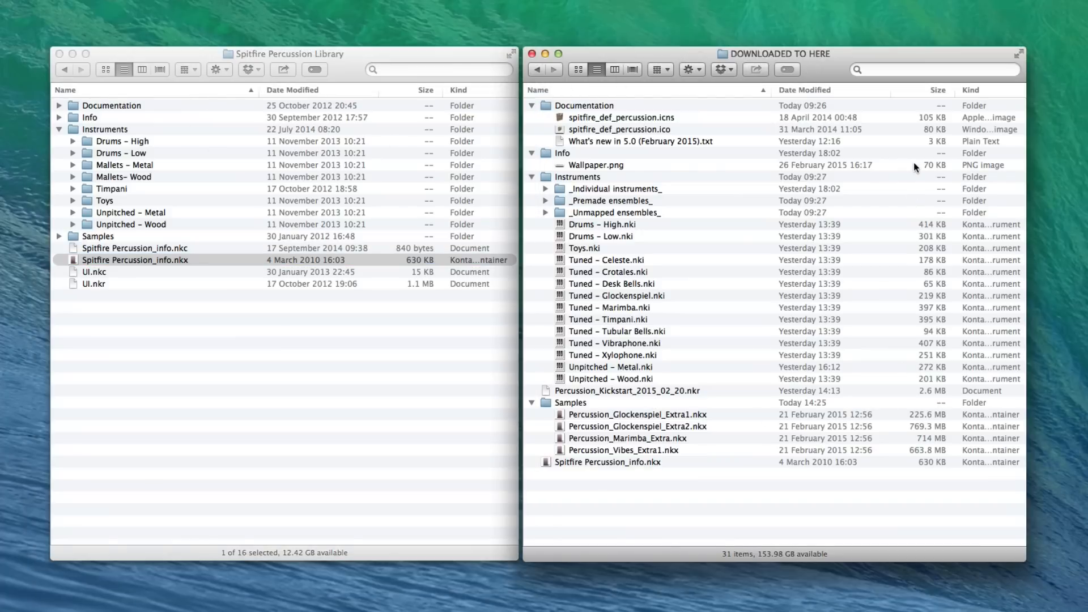
mouse_move(807, 62)
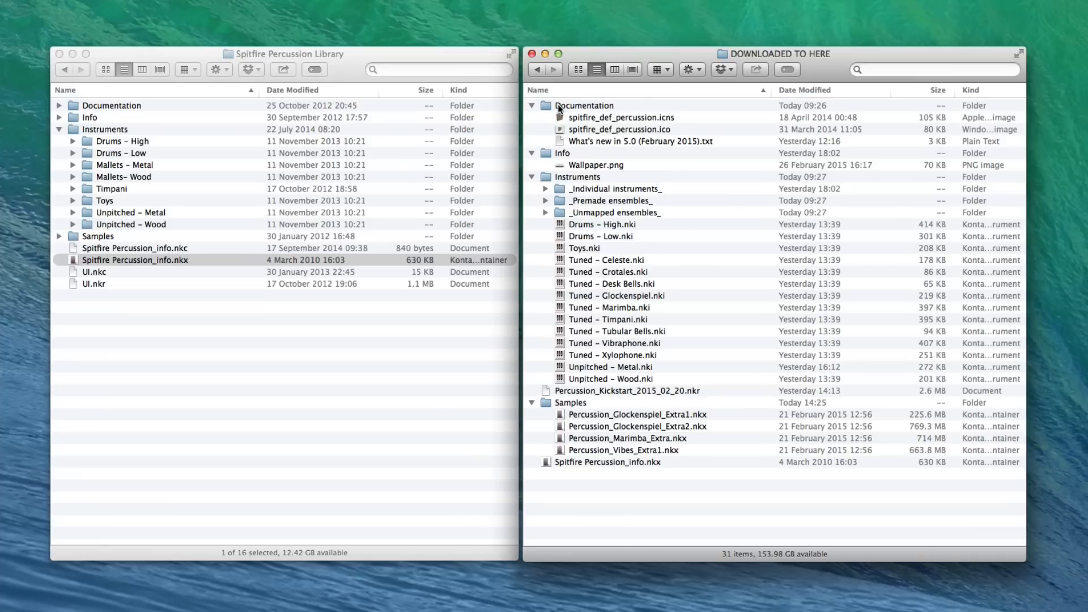
mouse_move(611, 142)
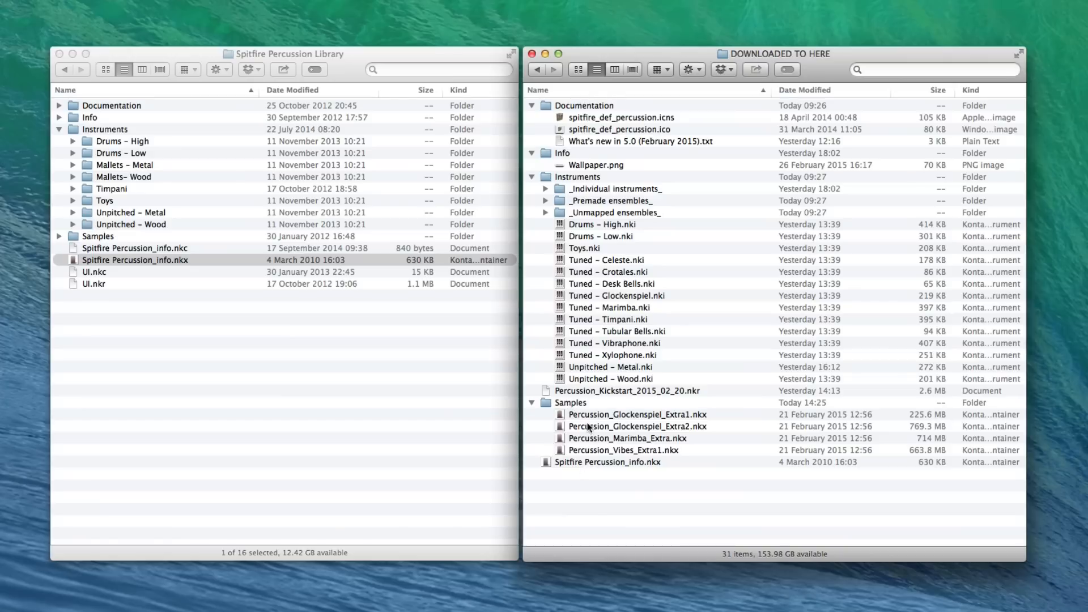
mouse_move(660, 472)
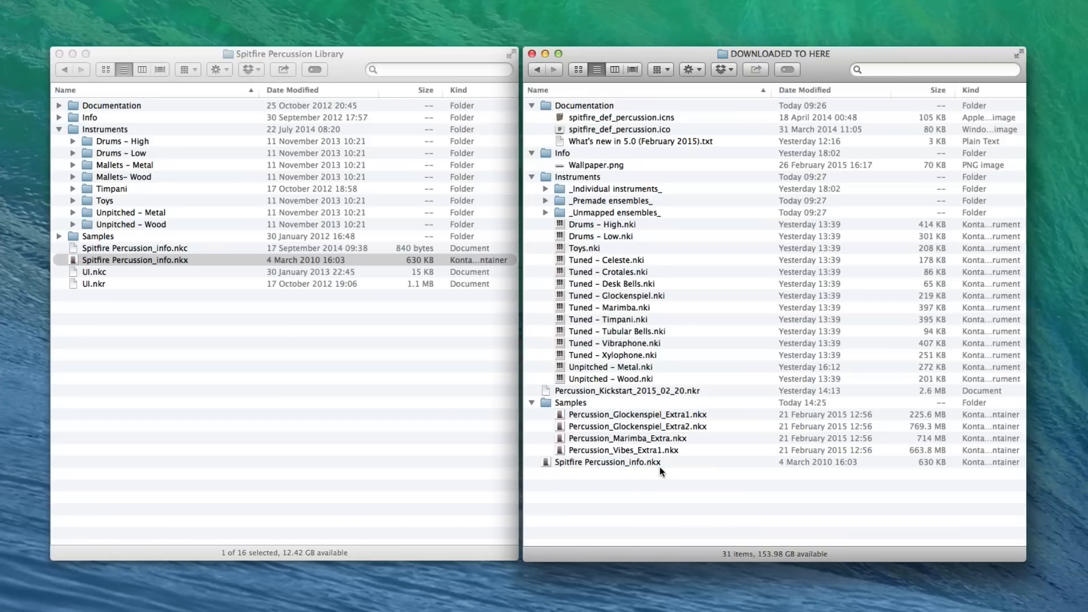
mouse_move(145, 282)
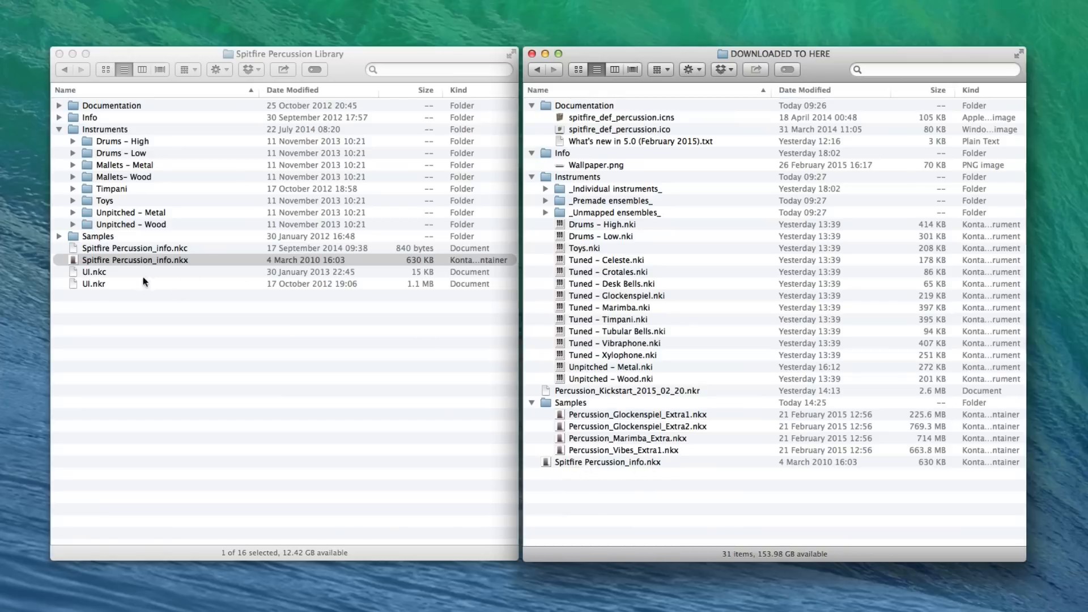
mouse_move(611, 242)
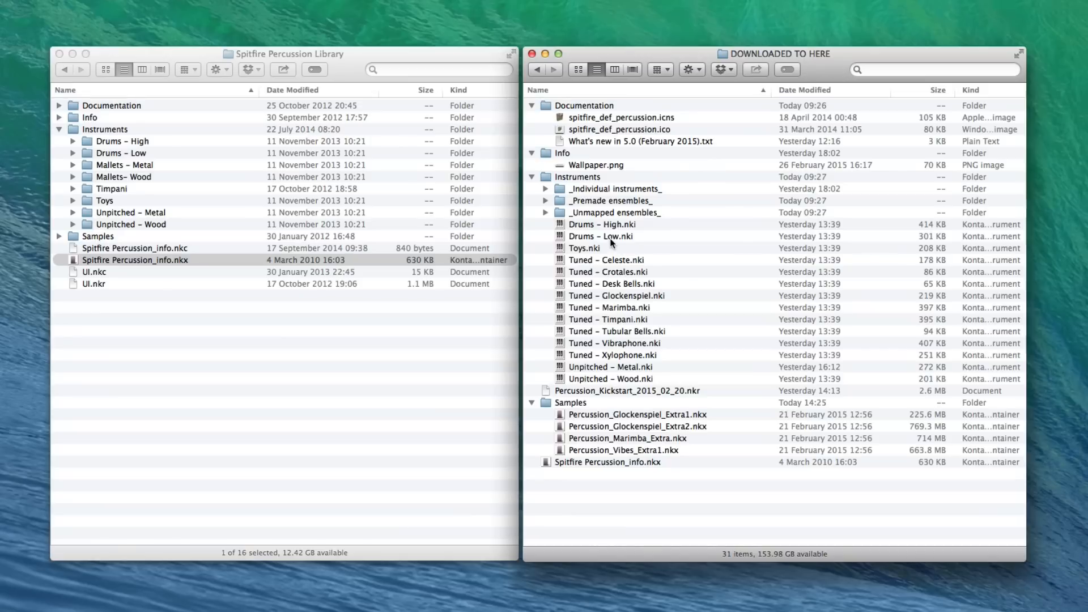
left_click(105, 130)
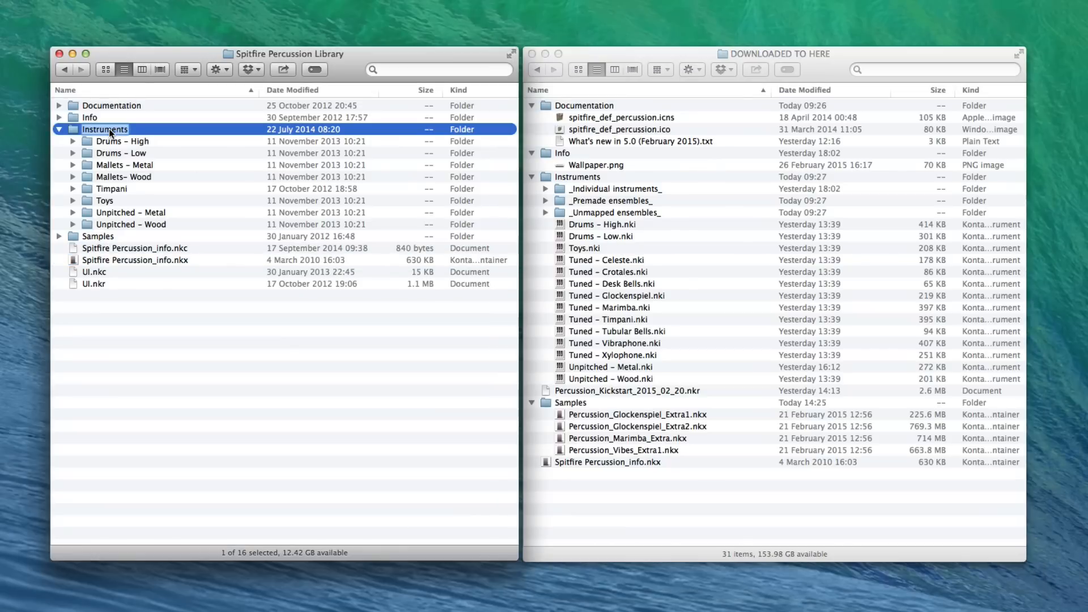
type("LEGACY")
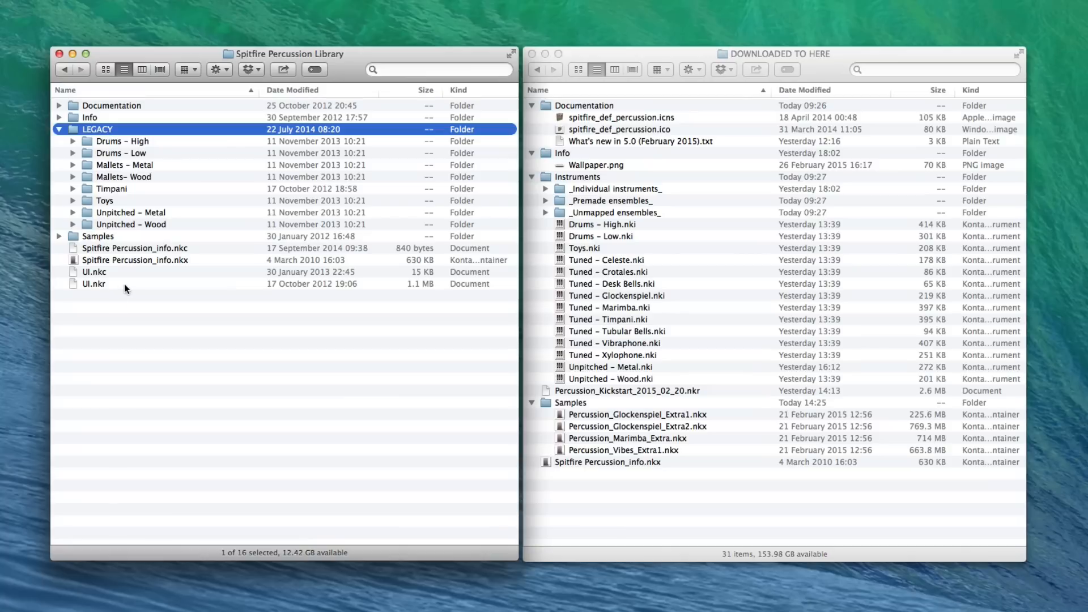
mouse_move(154, 260)
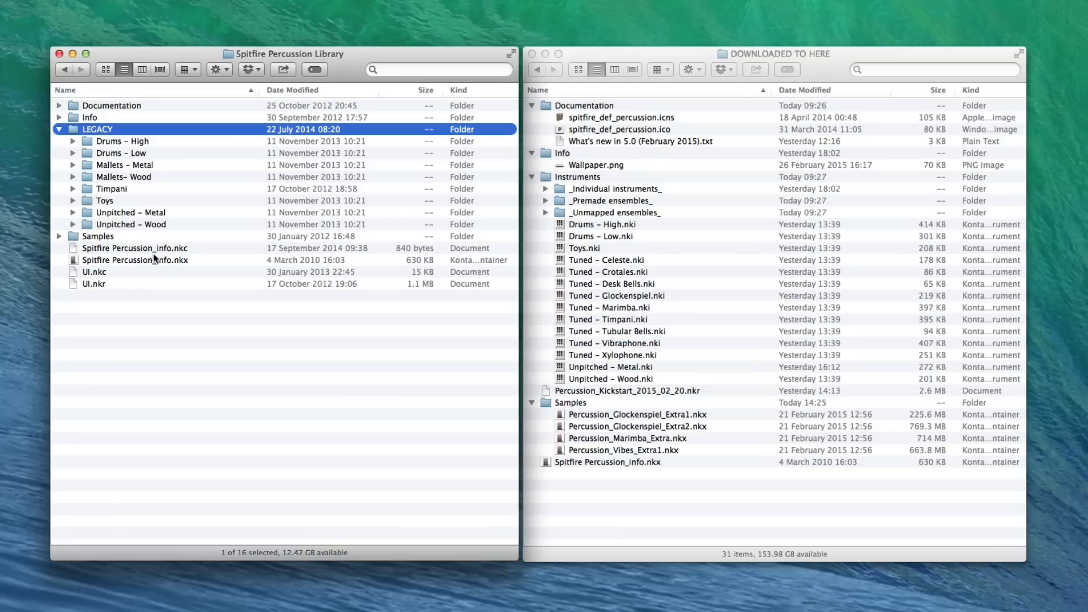
mouse_move(95, 293)
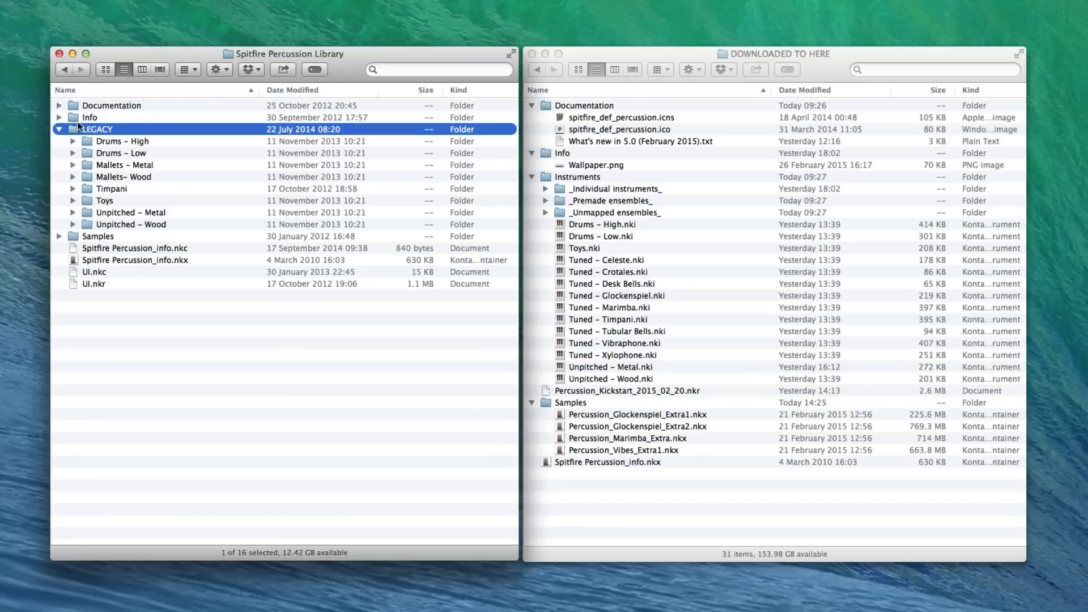
Collapse the old Documentation and Info folders and move both to Trash.
left_click(59, 105)
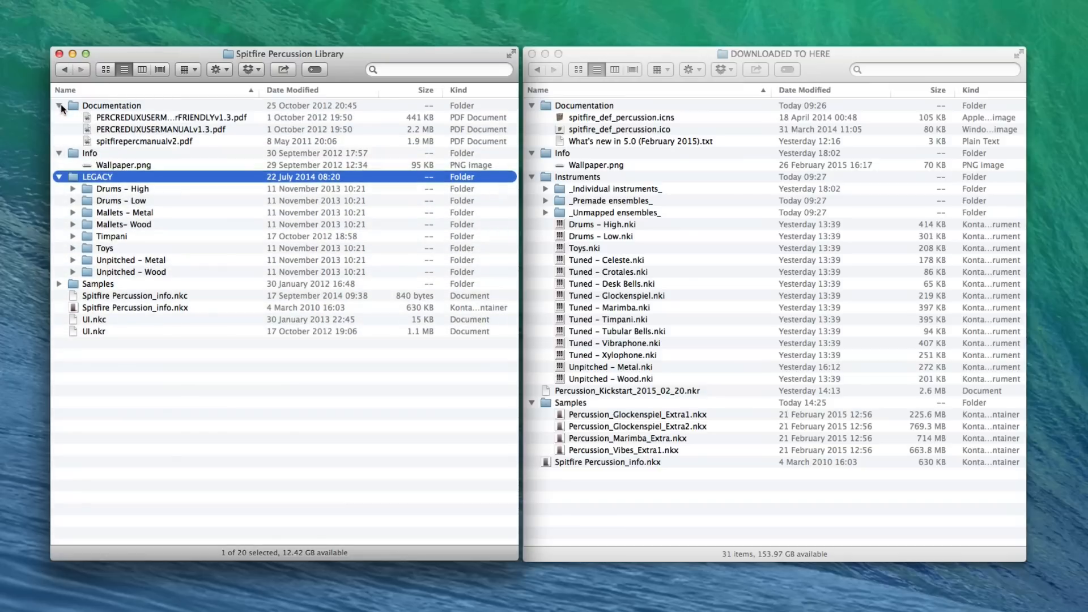
left_click(59, 105)
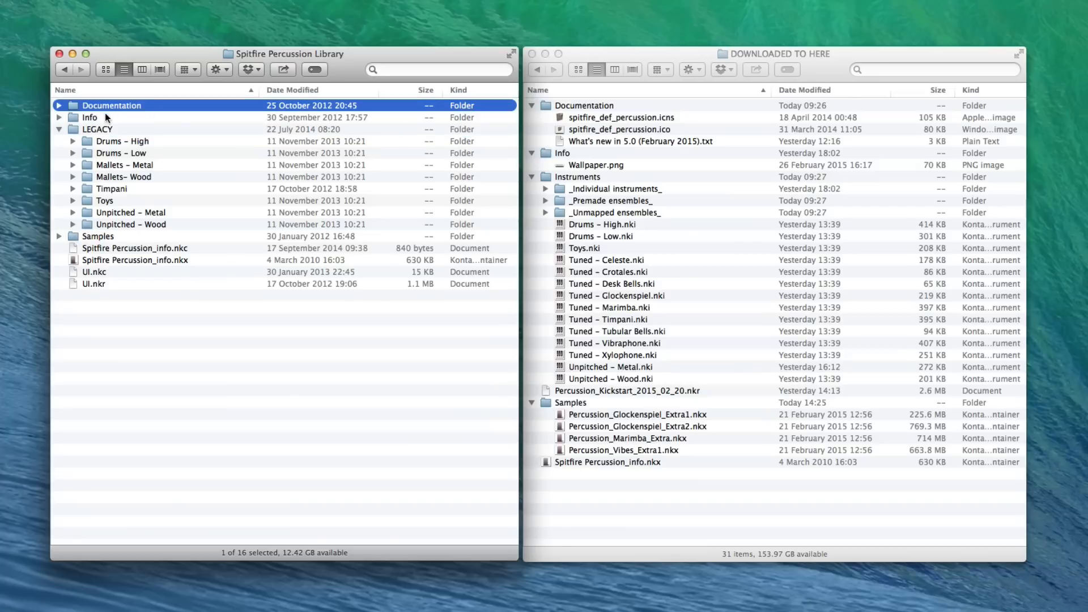
right_click(90, 117)
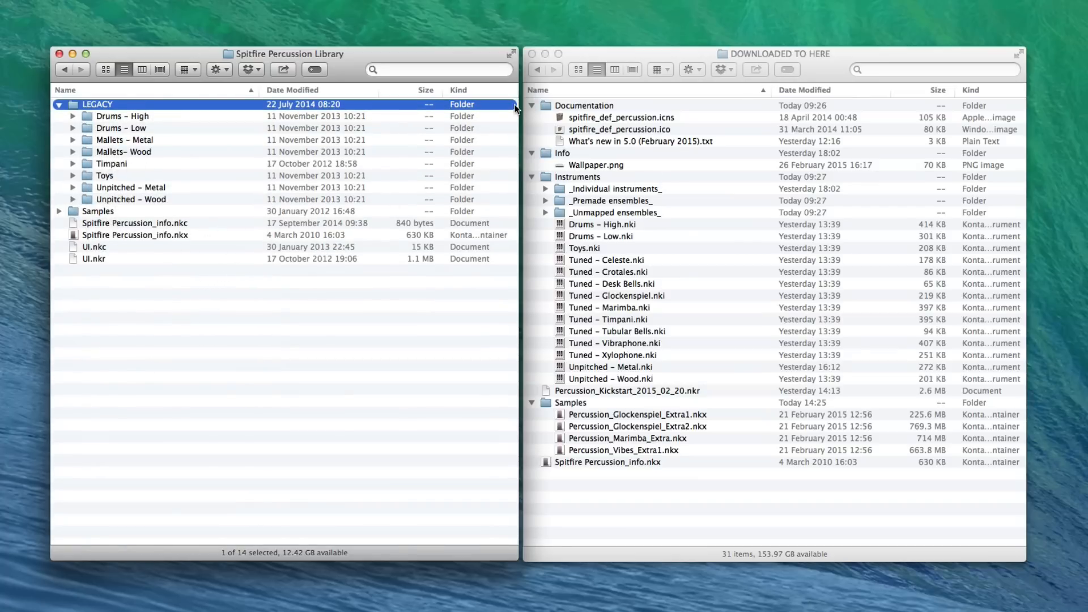
Copy new Documentation, Info, Instruments and Percussion_Kickstart_2015_02_20.nkr into the library, then collapse them.
left_click(583, 105)
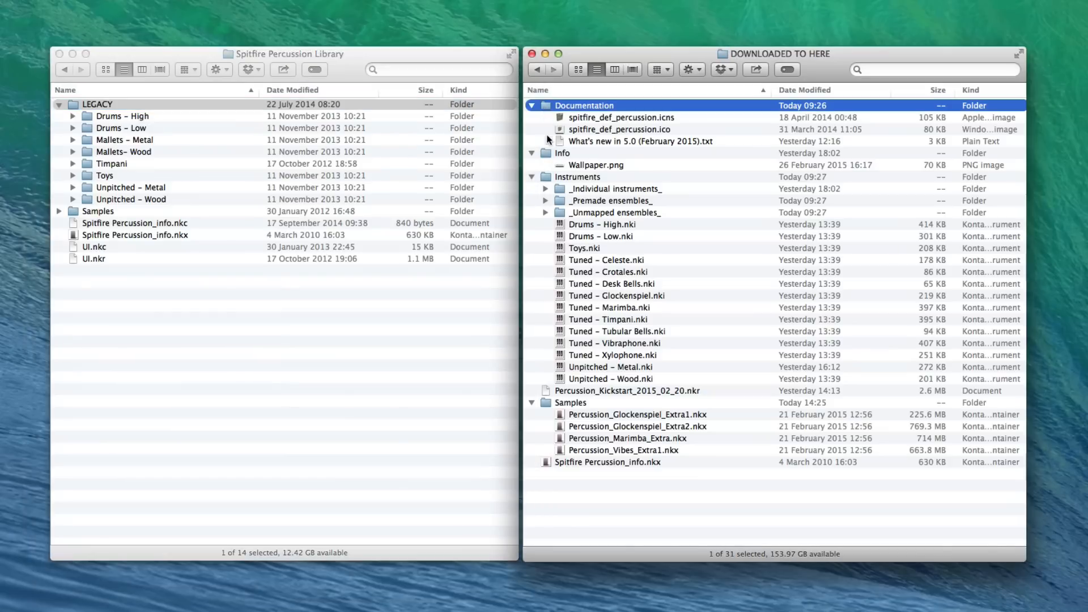
left_click(562, 152)
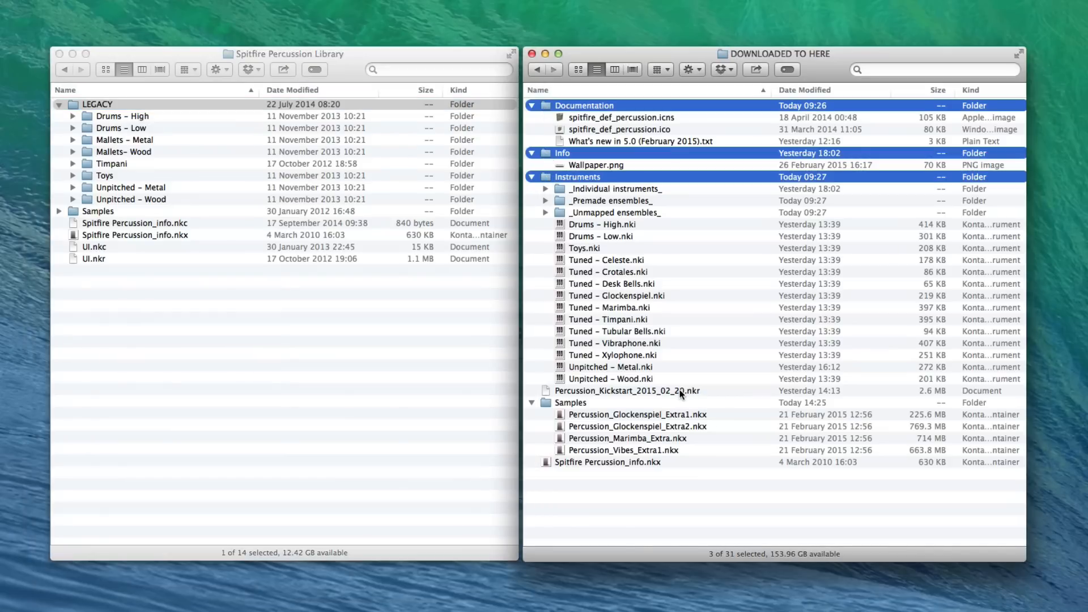
left_click(622, 390)
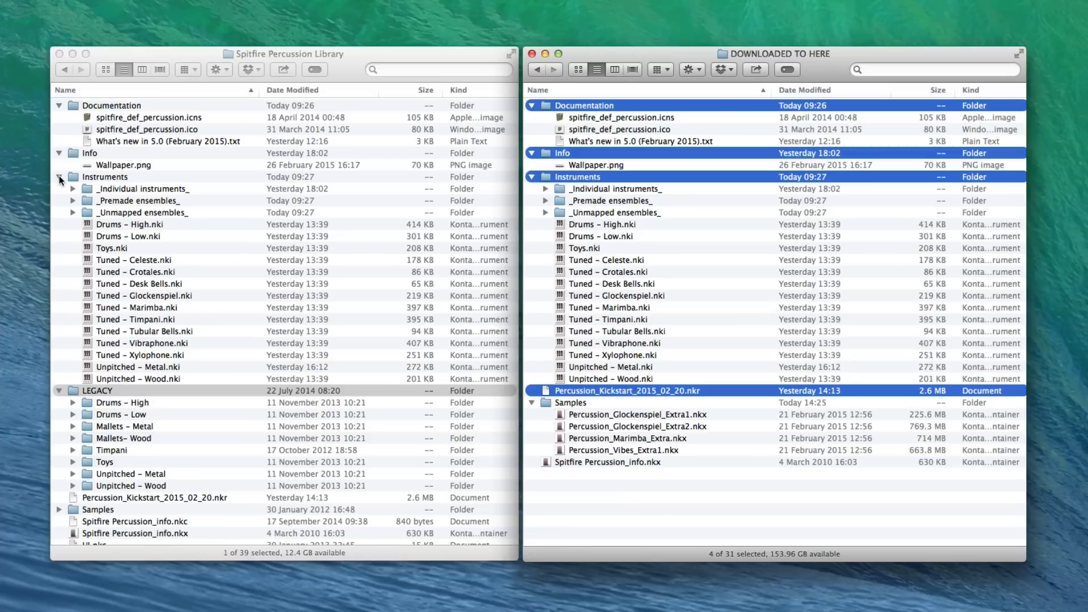
left_click(59, 176)
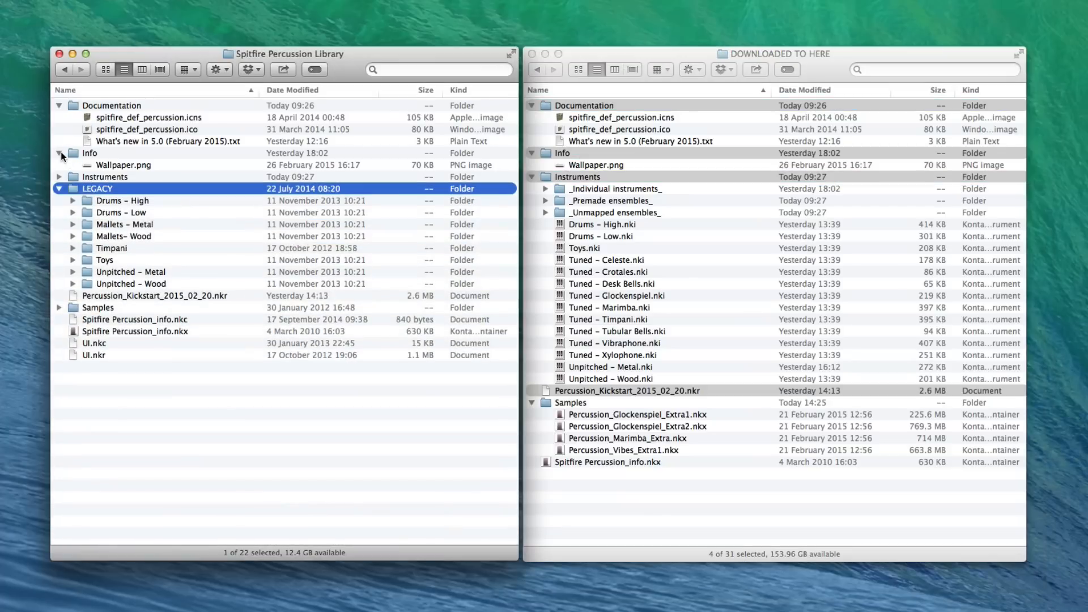
left_click(58, 106)
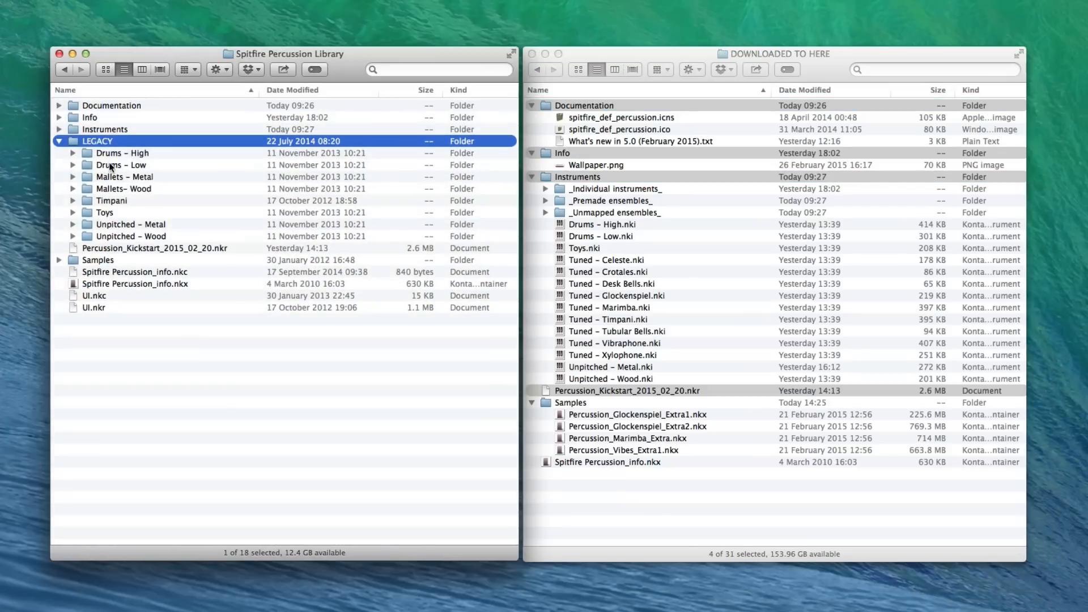
Open the library's Samples folder and copy in the four Percussion Extra .nkx files.
left_click(59, 259)
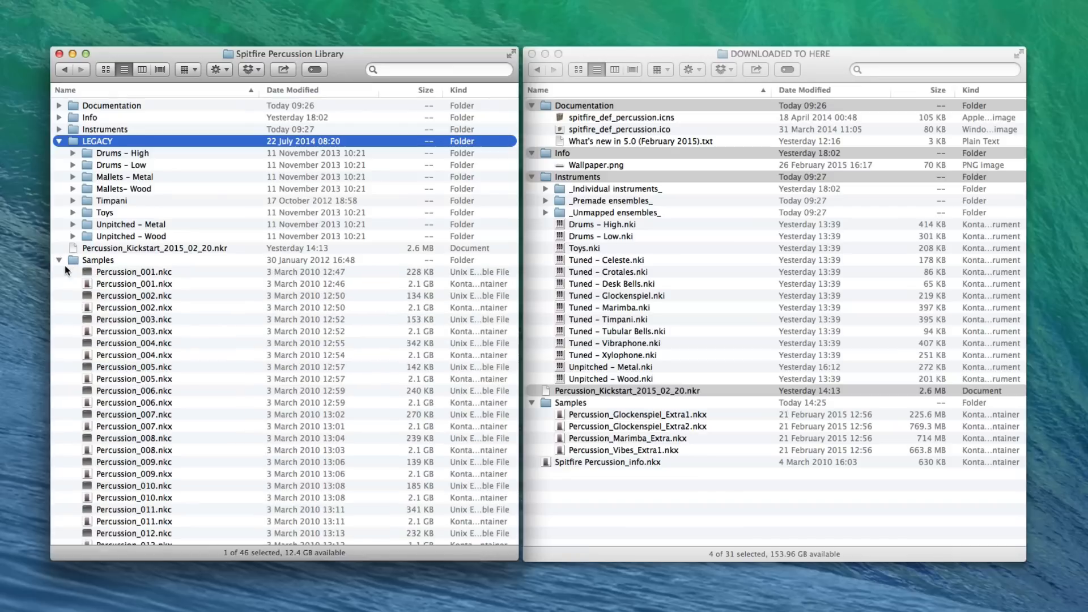
double_click(97, 259)
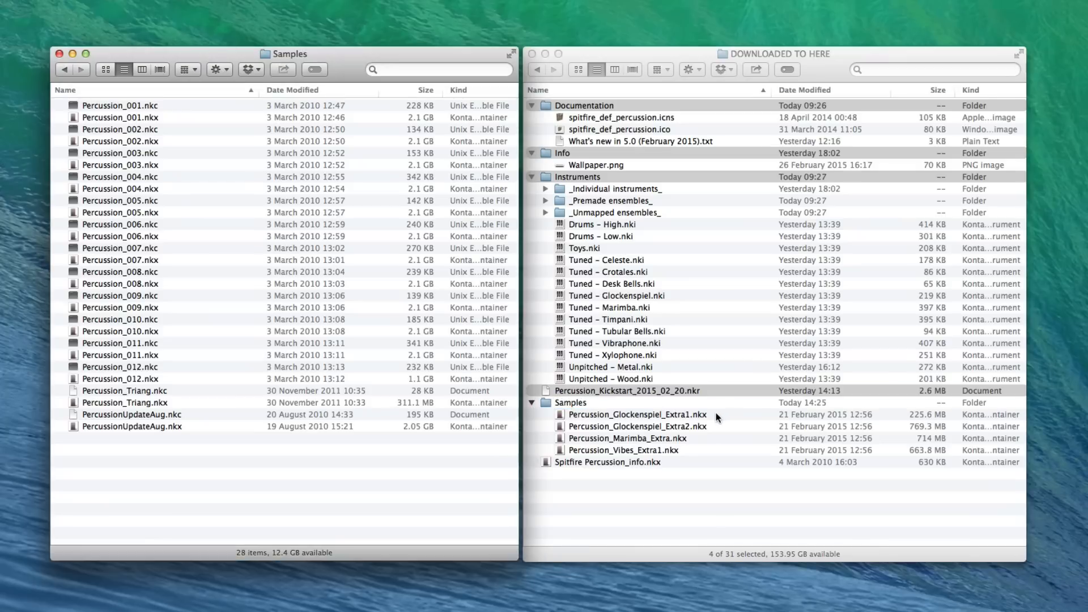
left_click(639, 414)
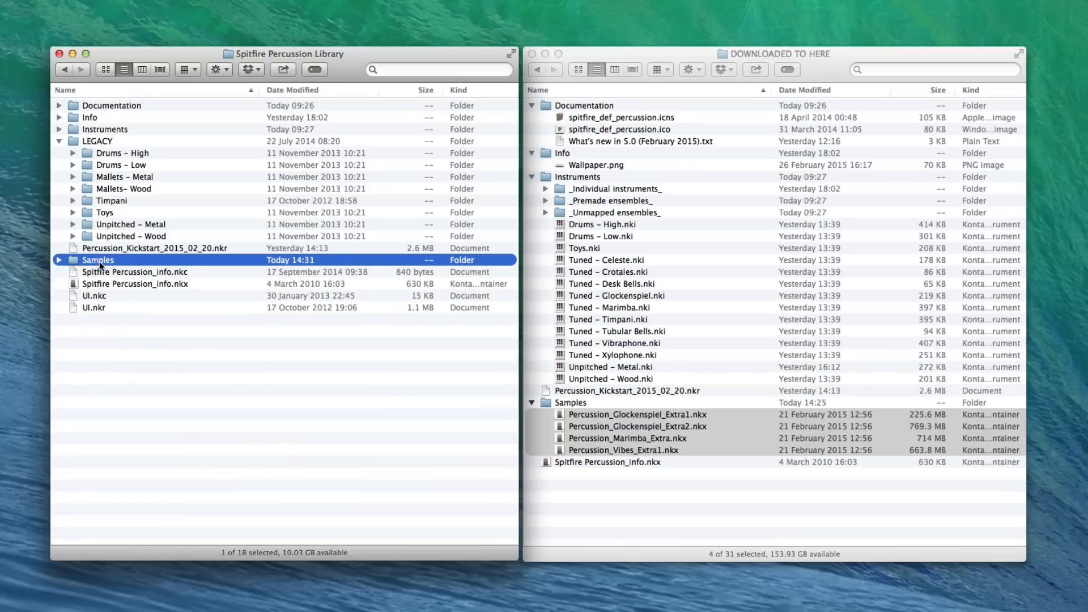
mouse_move(172, 290)
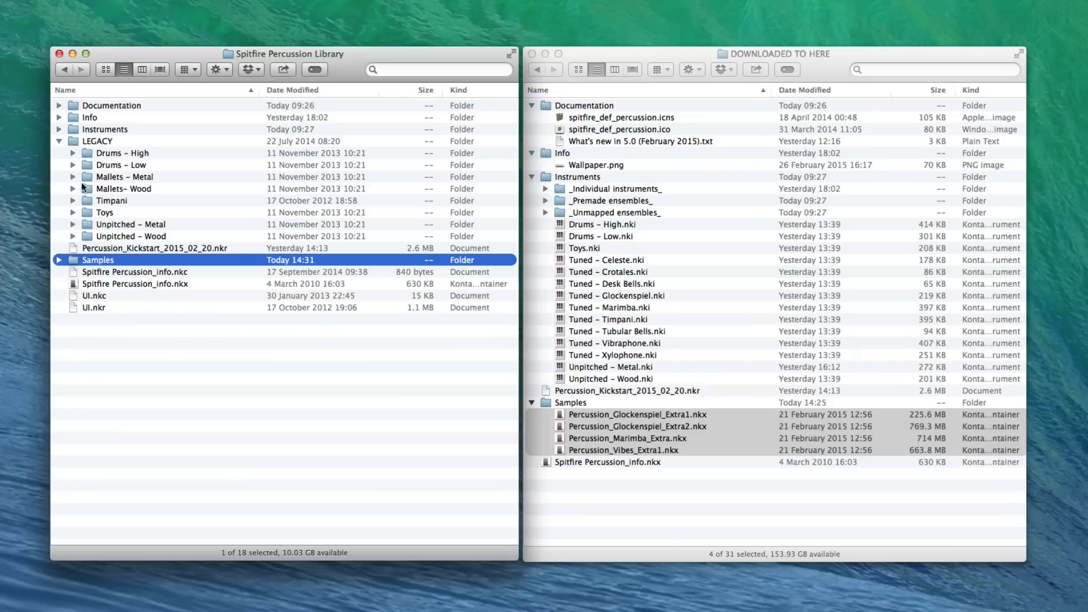
Collapse LEGACY, briefly expand Instruments, Documentation and Info, then collapse them again.
left_click(60, 141)
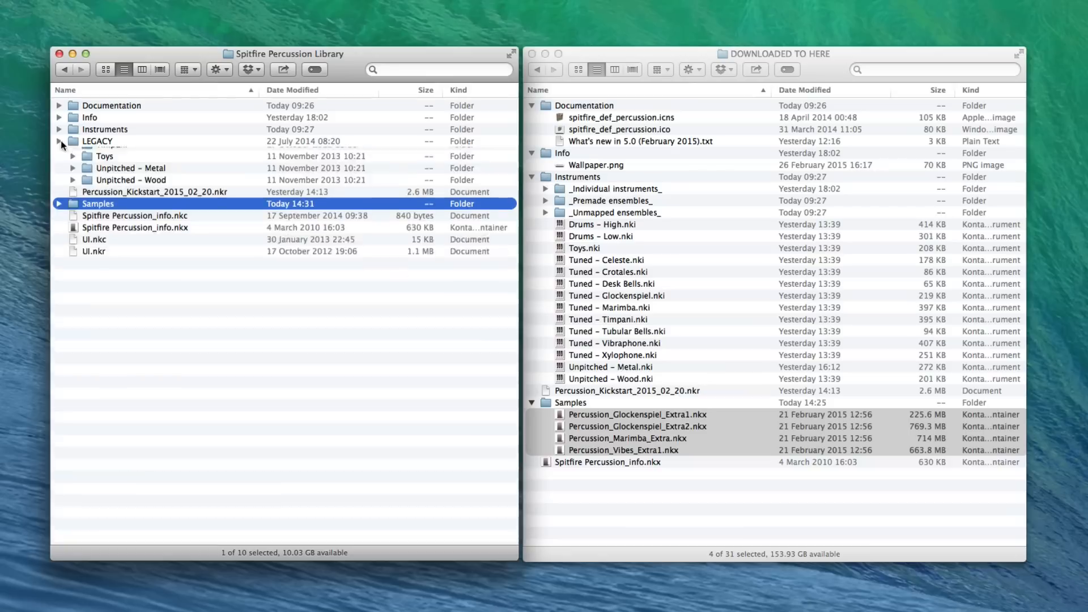
left_click(60, 141)
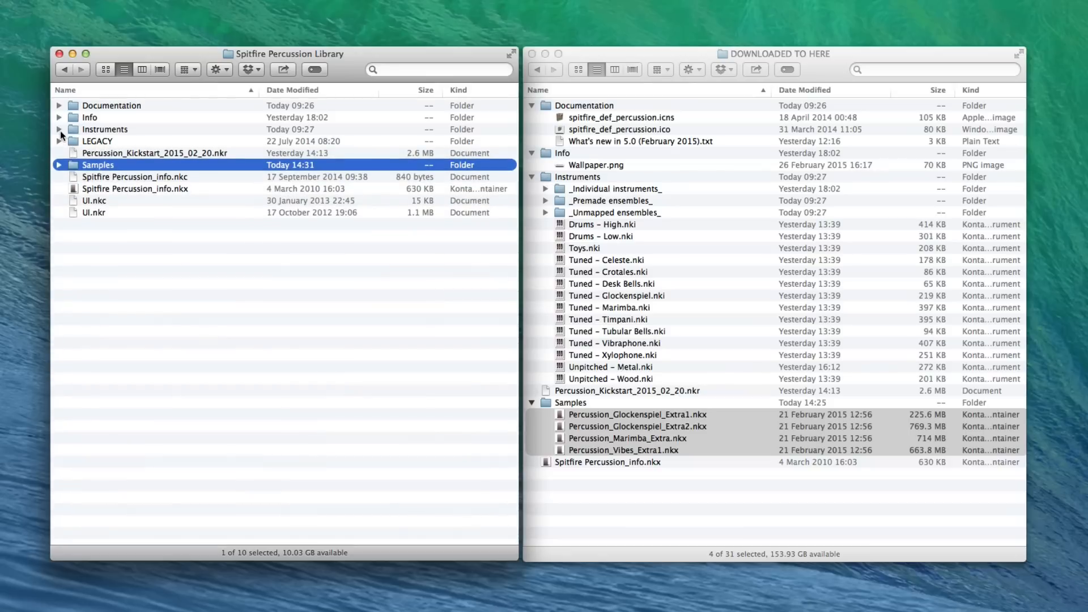
left_click(59, 129)
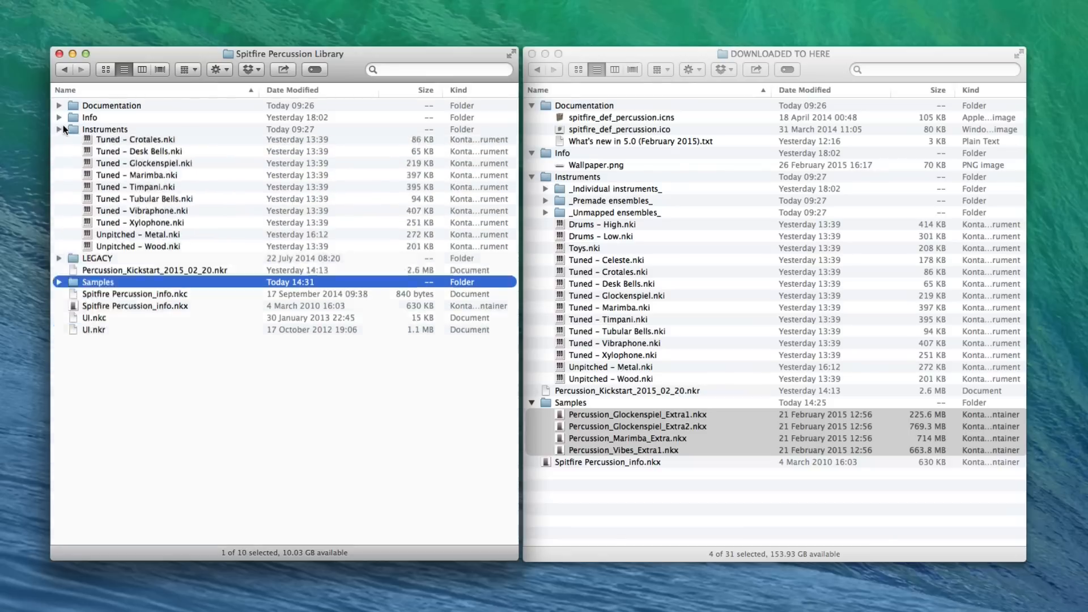
left_click(59, 105)
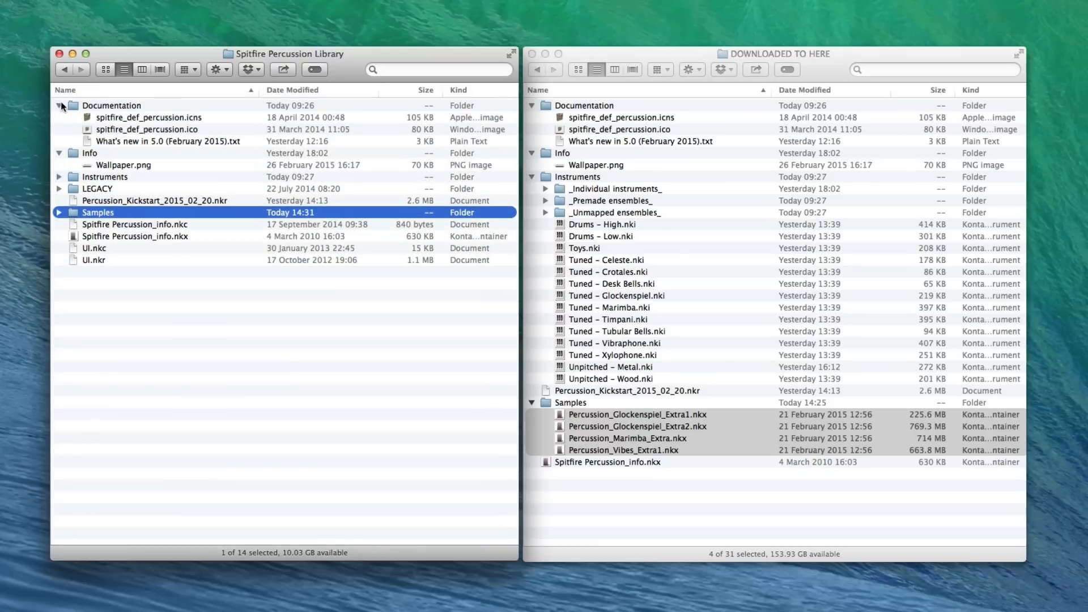
left_click(59, 106)
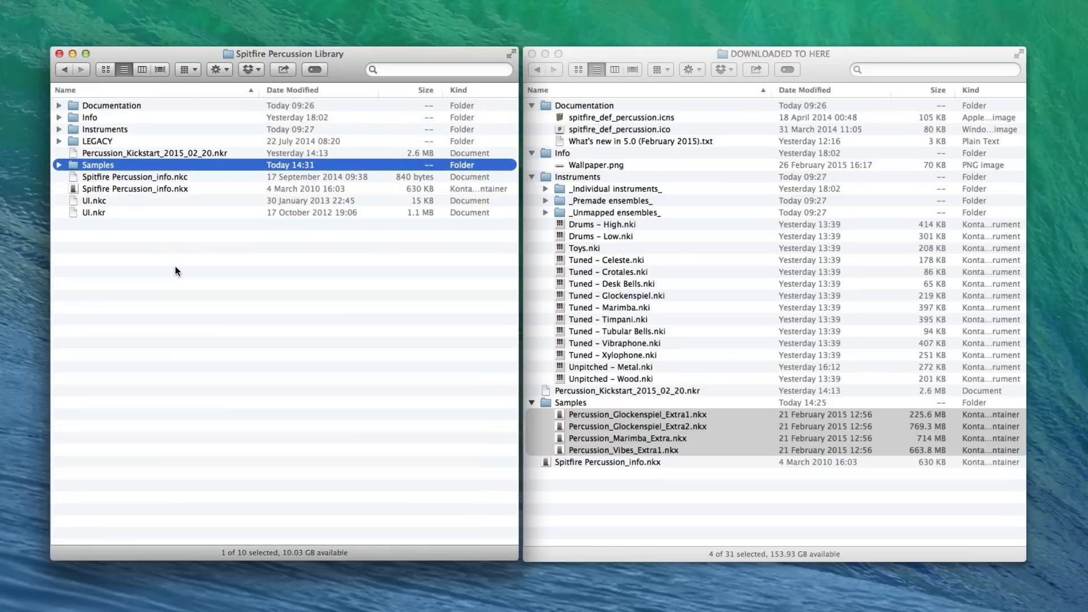
mouse_move(430, 444)
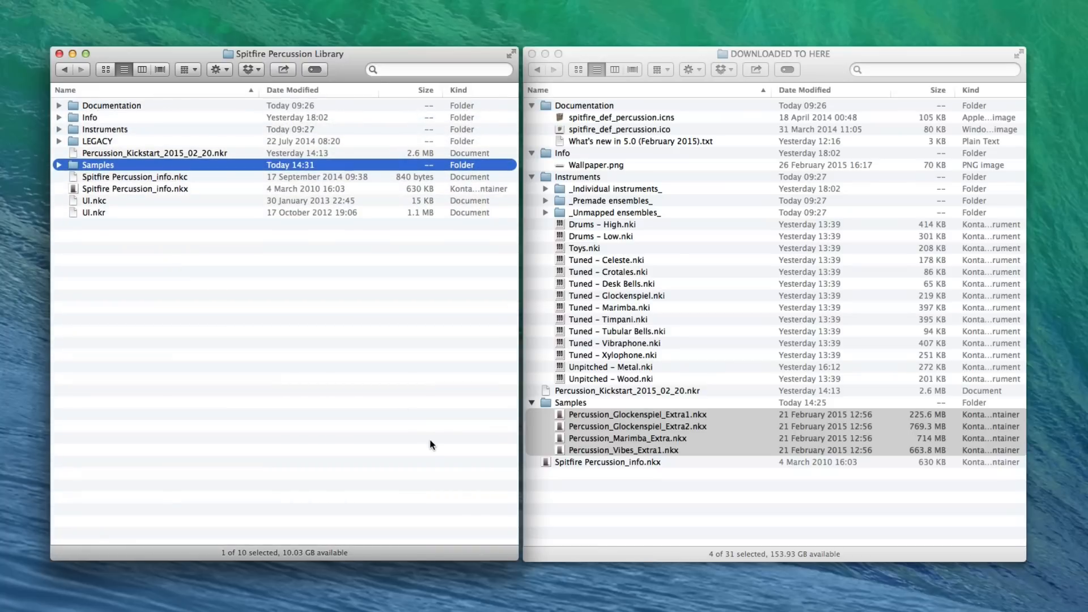